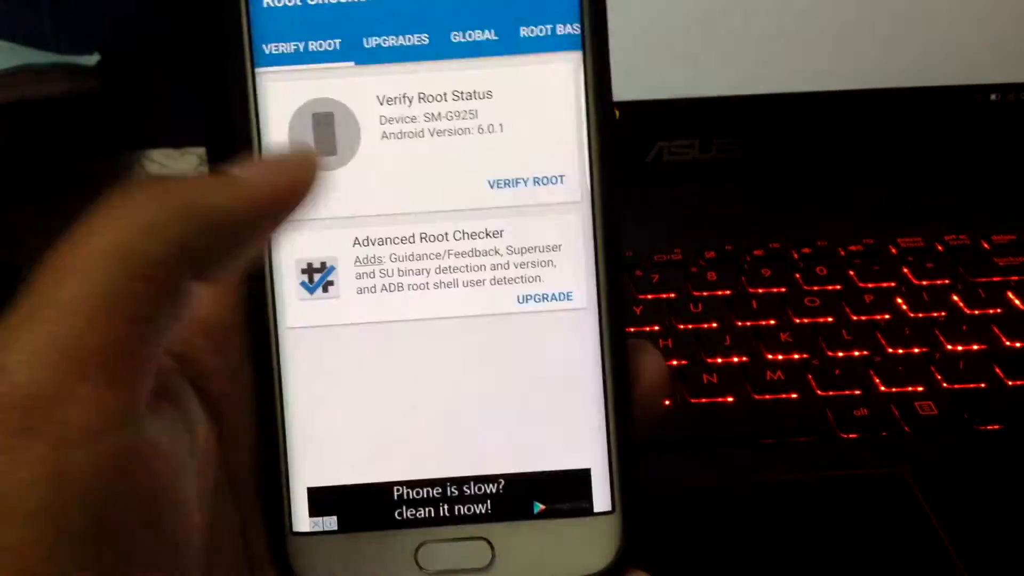
Browse arter97.com's full file listing down through exynos7420 > kernel > 22.0 > g925fi
left_click(526, 181)
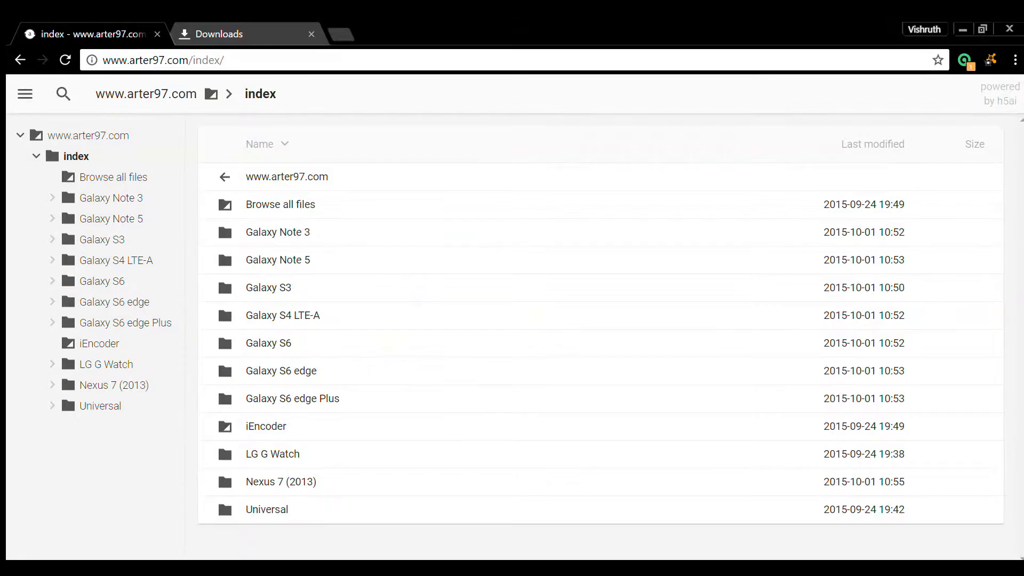
left_click(207, 229)
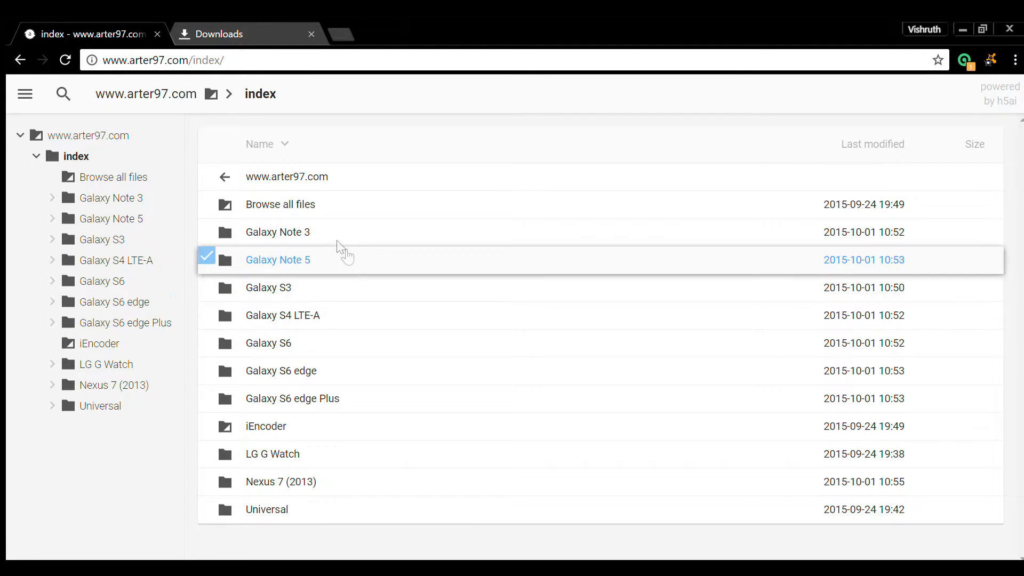
left_click(281, 205)
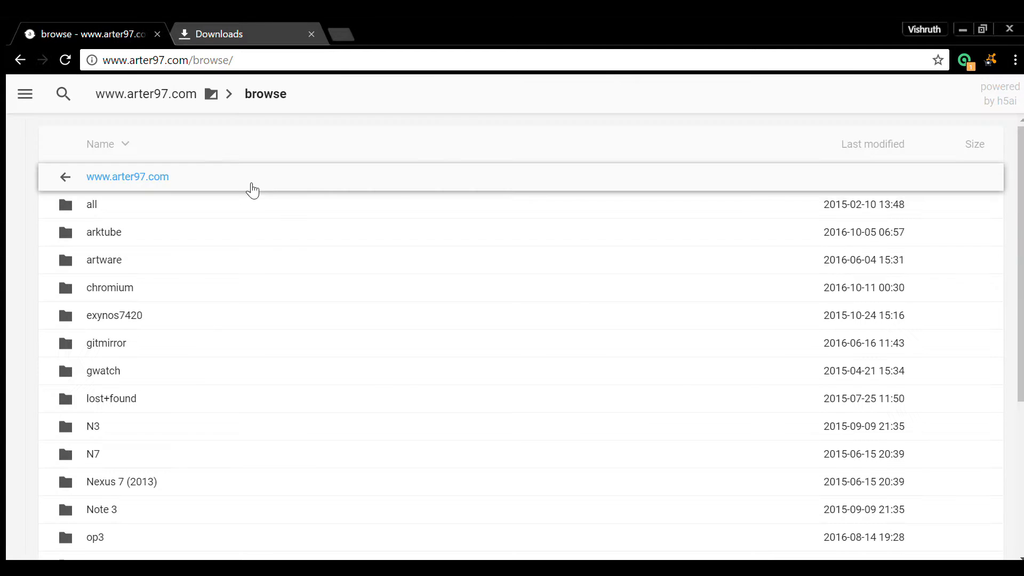
left_click(264, 316)
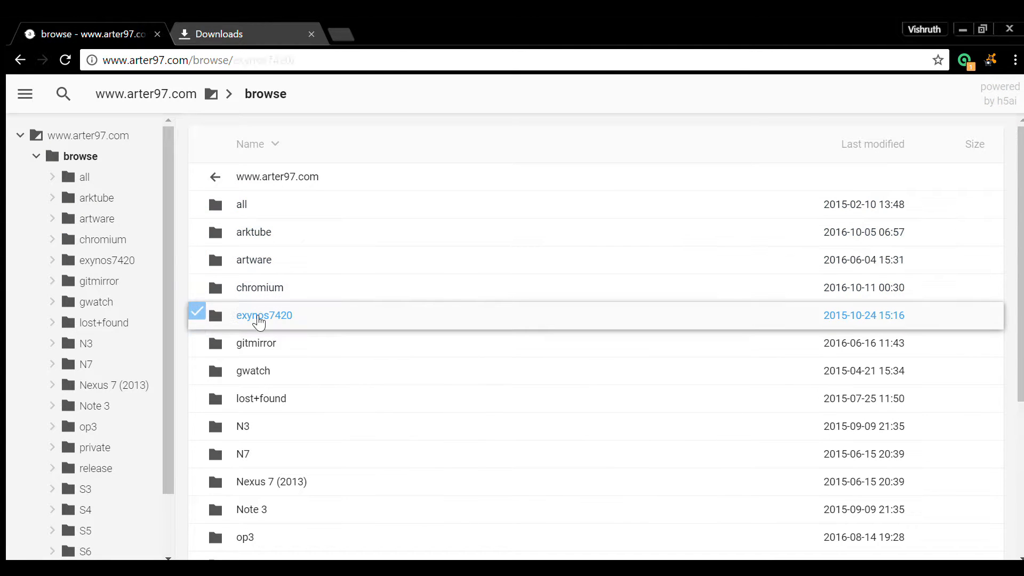
left_click(265, 315)
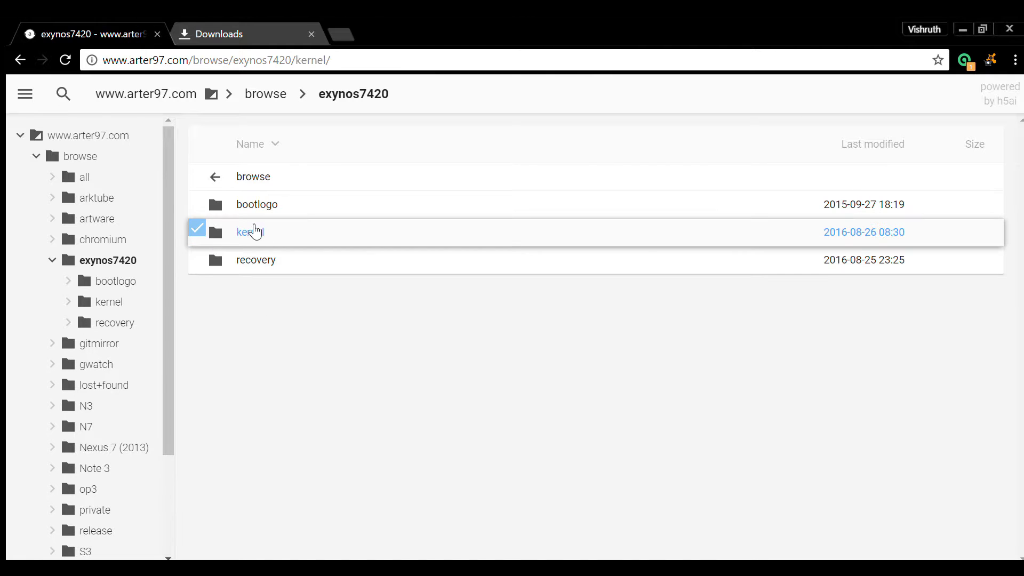
left_click(245, 231)
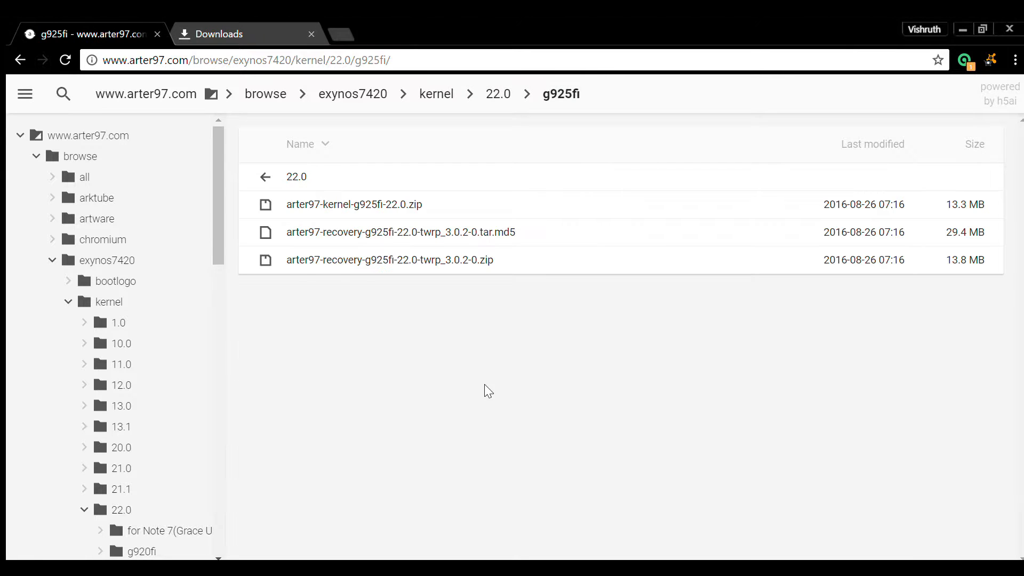
left_click(401, 231)
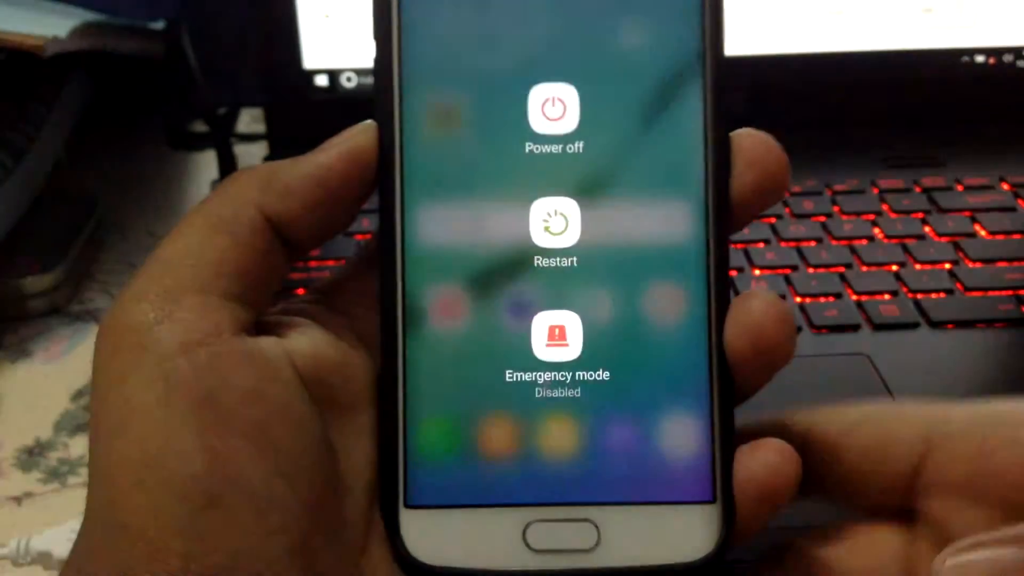
Switch the phone off from its power menu
left_click(555, 234)
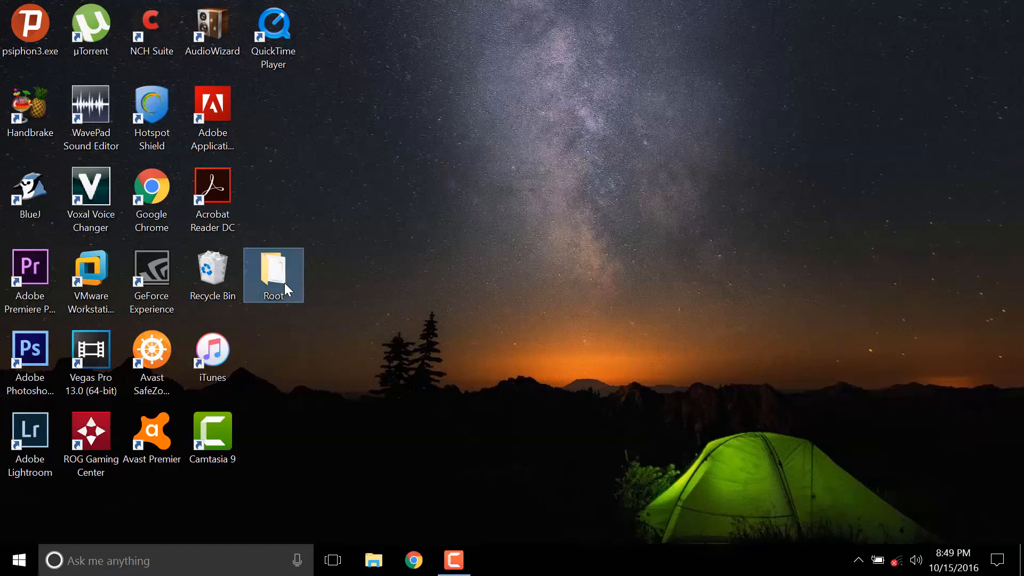
From the desktop Root folder, run Odin3.exe out of the Odin3 v3.12.3 subfolder
double_click(273, 271)
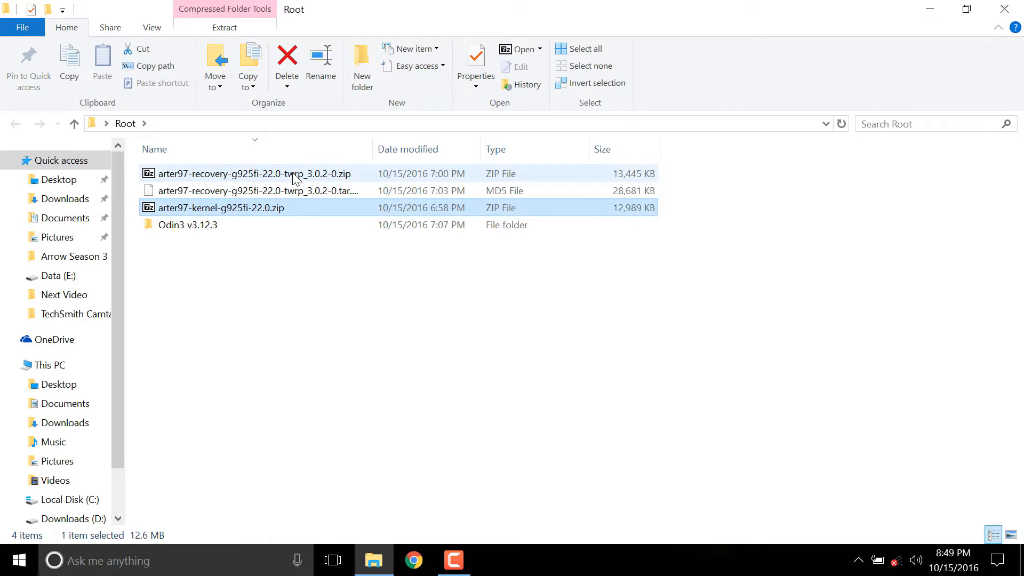
left_click(255, 172)
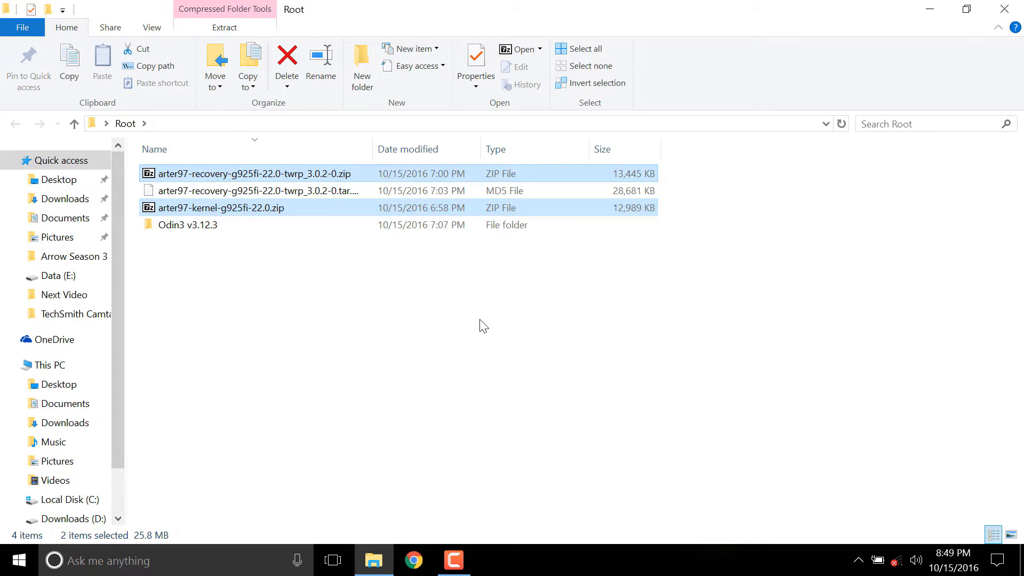
left_click(188, 225)
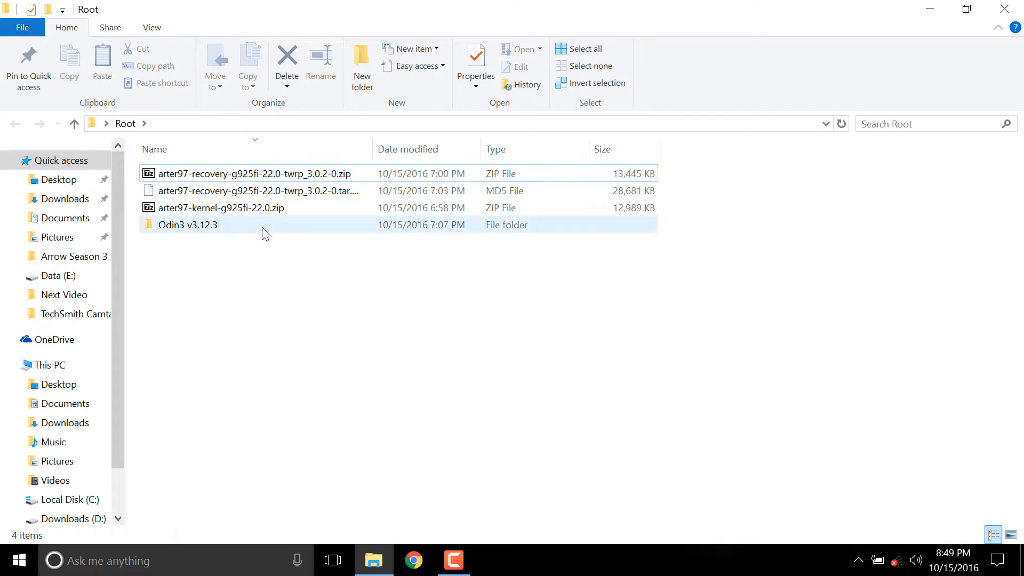
double_click(188, 226)
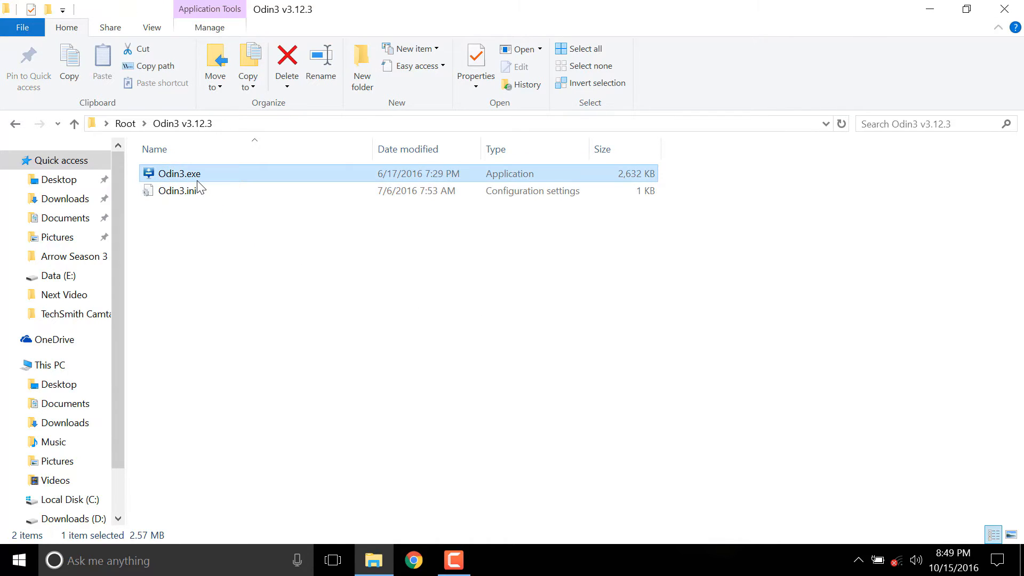
double_click(179, 173)
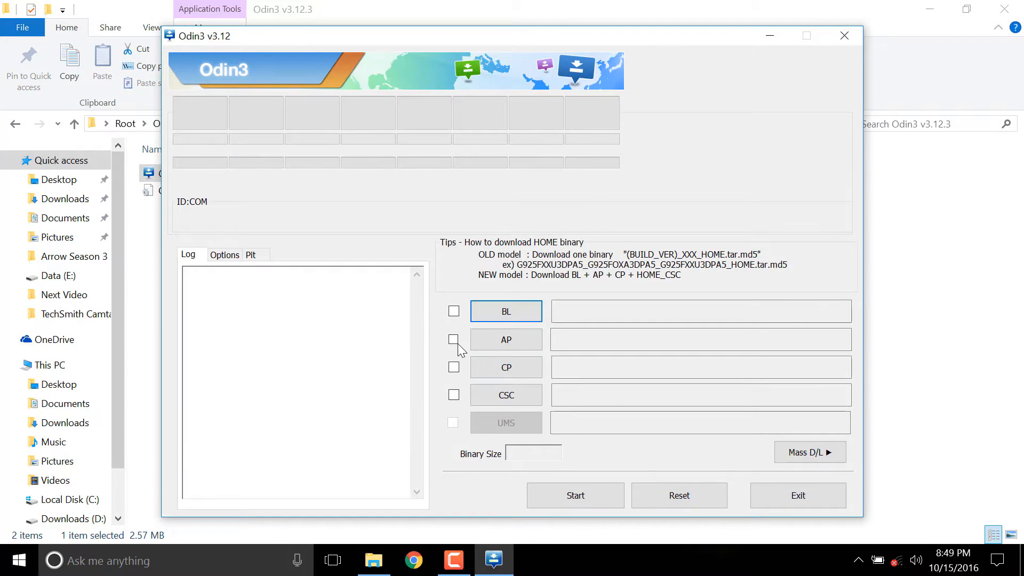
Load arter97-recovery-g925fi-22.0-twrp_3.0.2-0.tar.md5 as the AP file, MD5 check passing
left_click(505, 340)
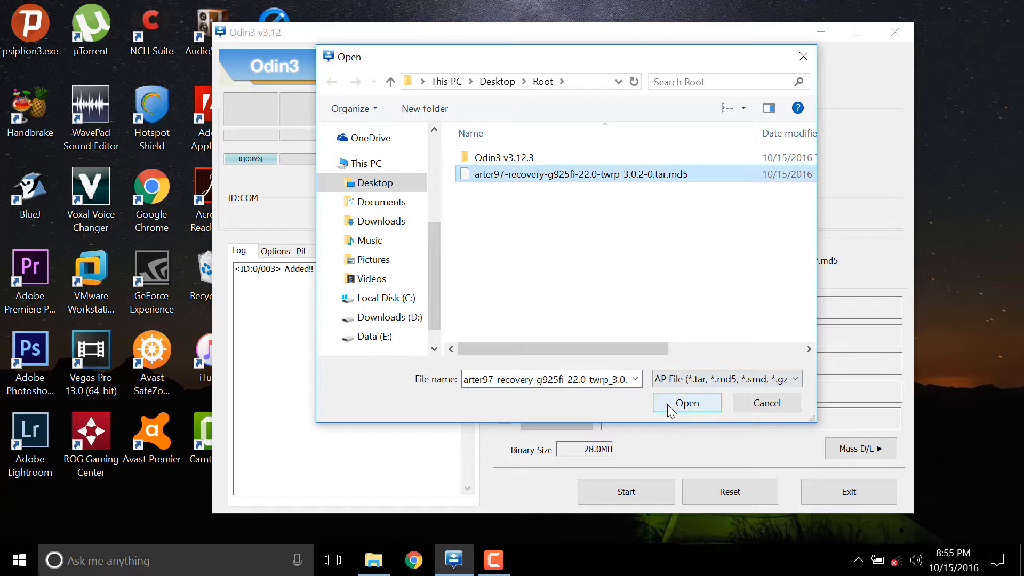
left_click(686, 403)
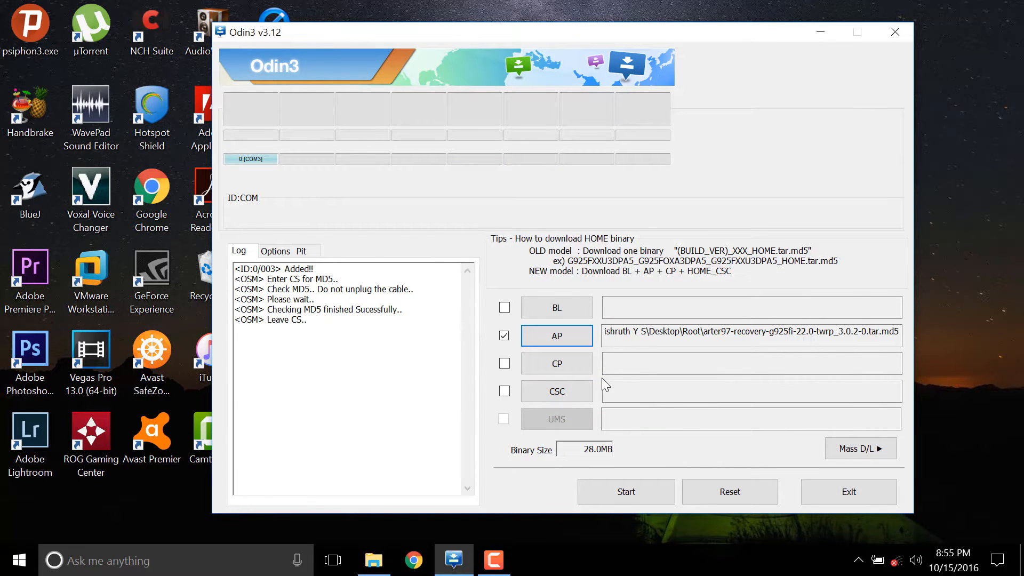
left_click(276, 251)
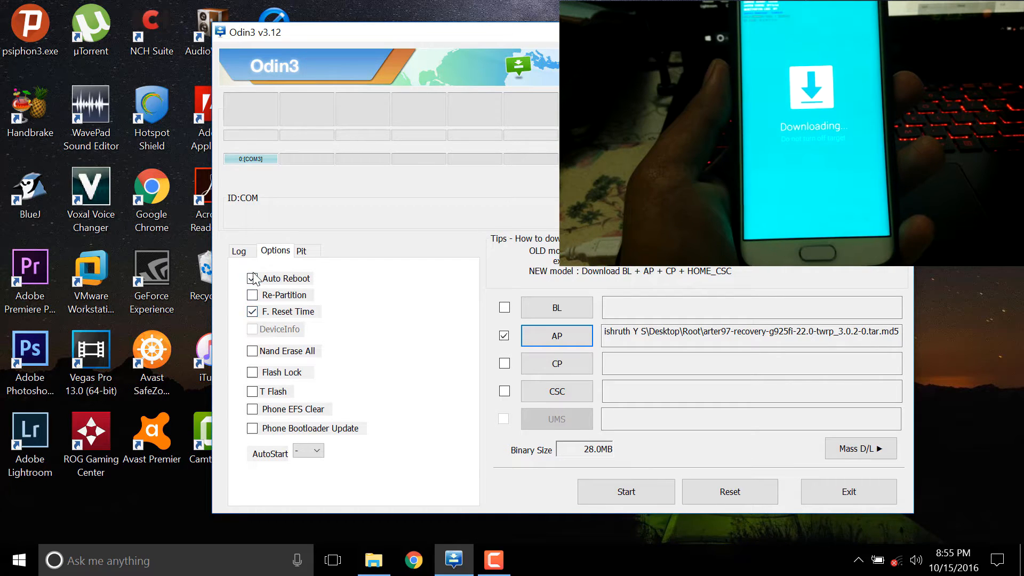
Disable Auto Reboot and start the recovery flash, ending with a PASS result
left_click(252, 279)
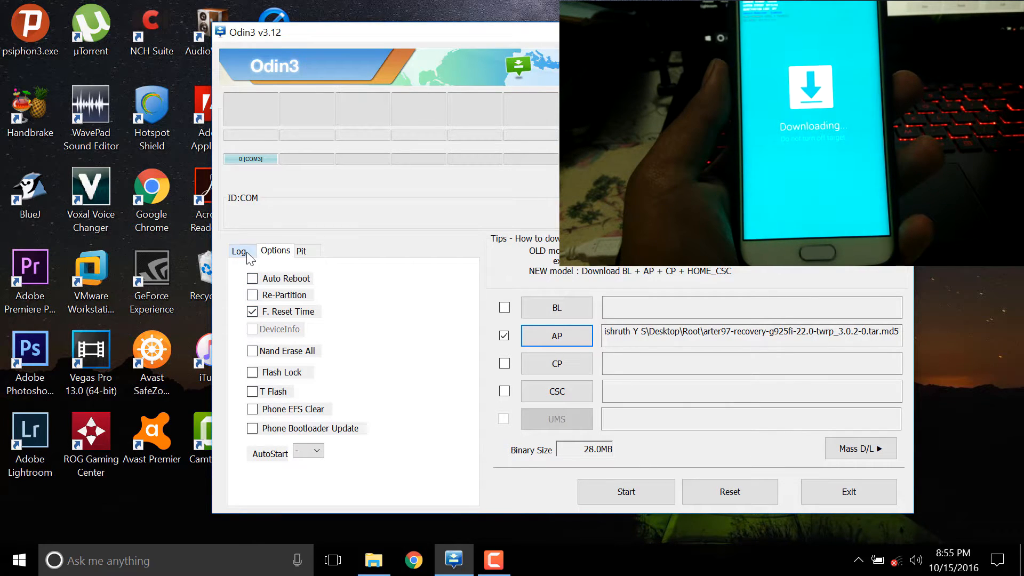
left_click(625, 491)
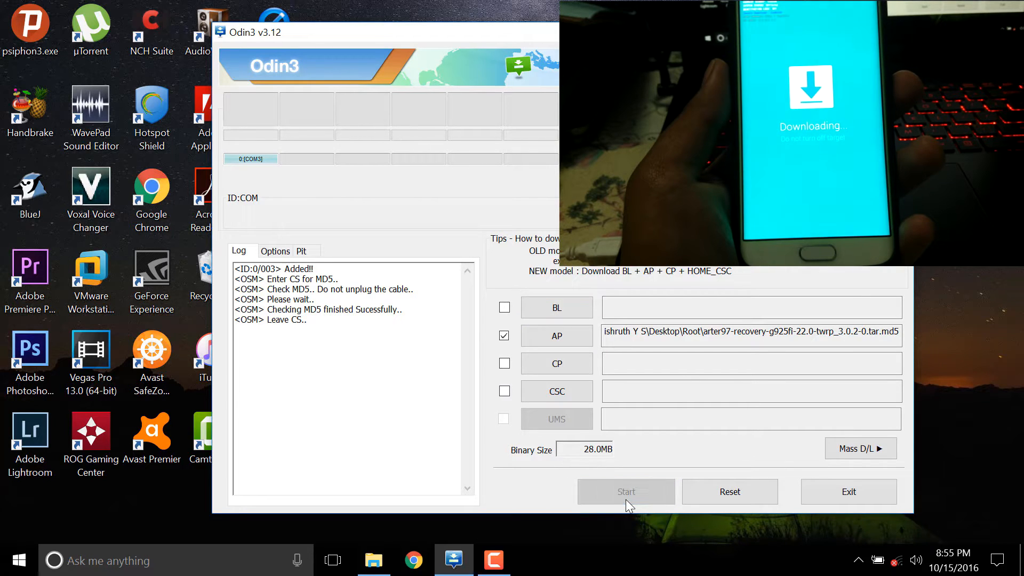
left_click(625, 491)
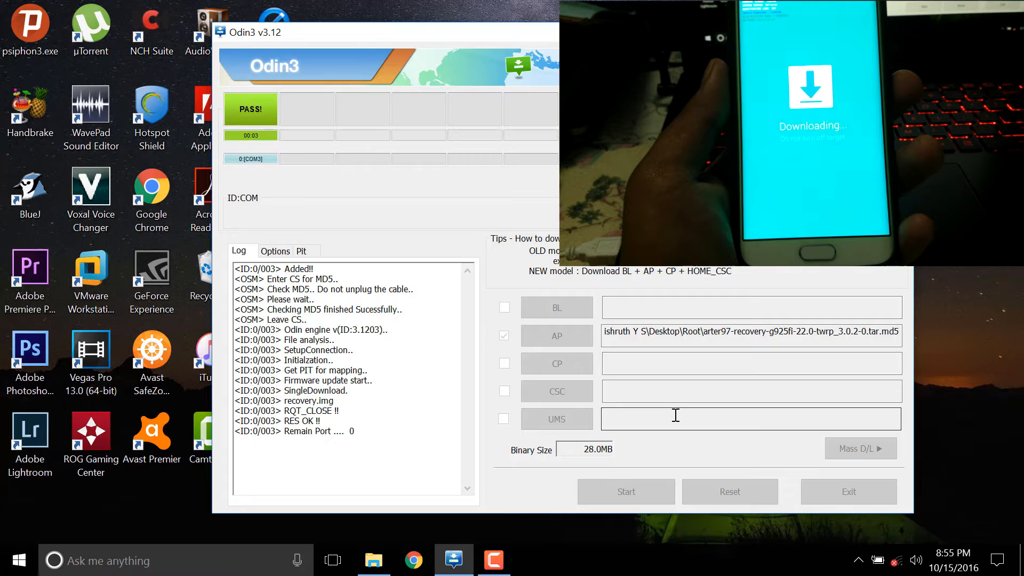
left_click(624, 491)
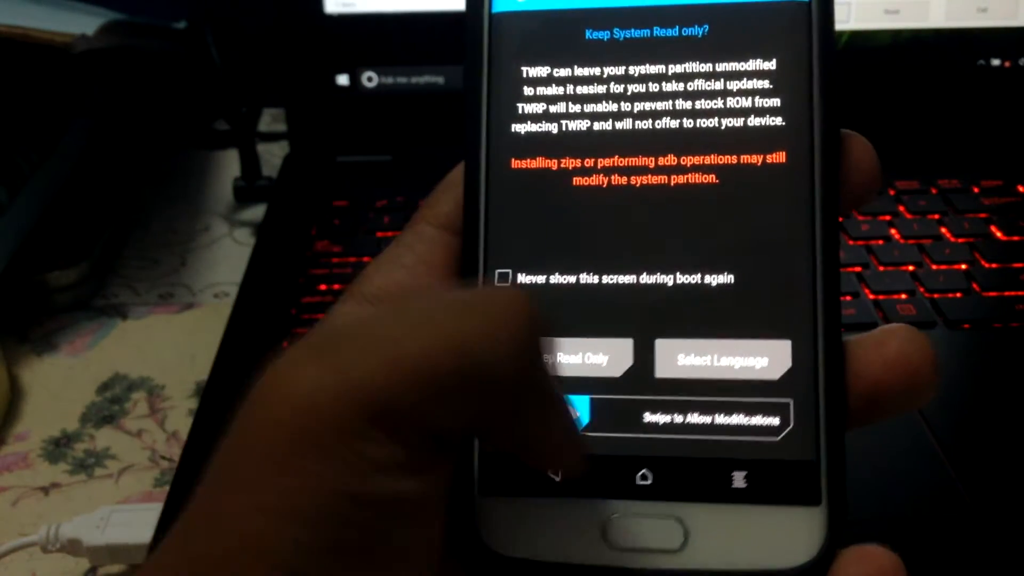
Swipe the Keep System Read only slider to allow modifications
left_click_drag(582, 421, 777, 420)
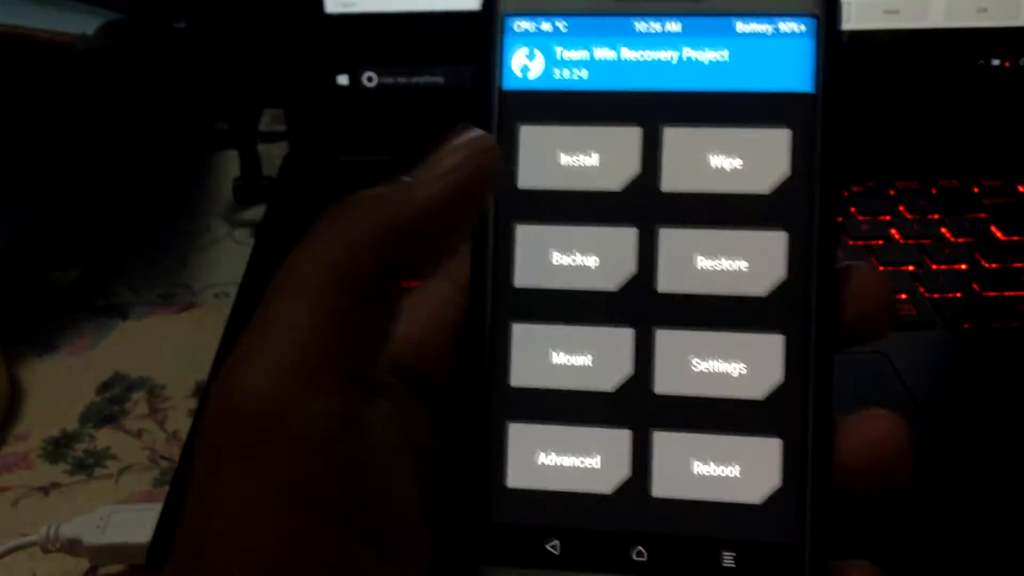
Queue the arter97 recovery and kernel zips, swipe to flash both, then reboot the system
left_click(578, 158)
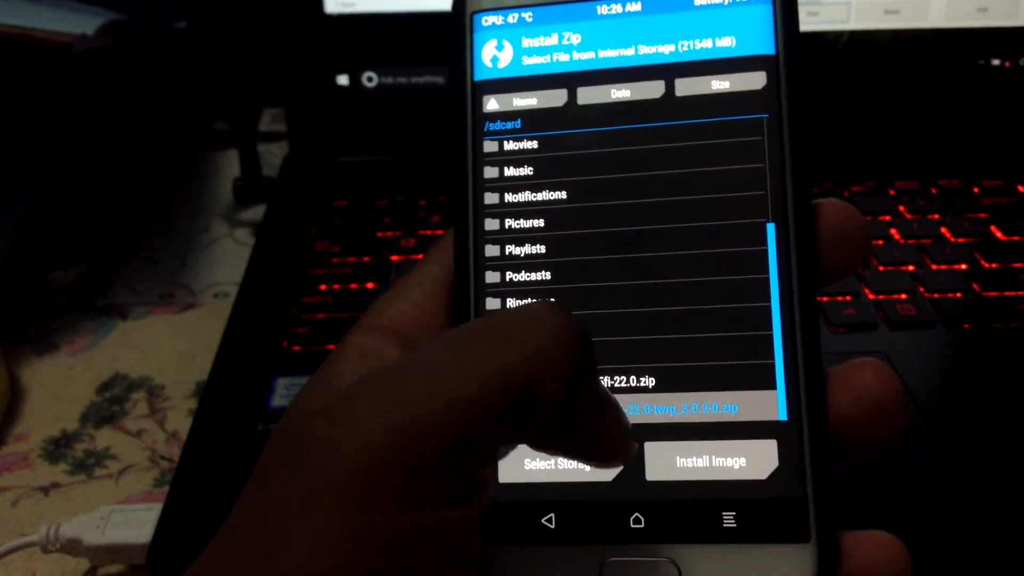
left_click(666, 409)
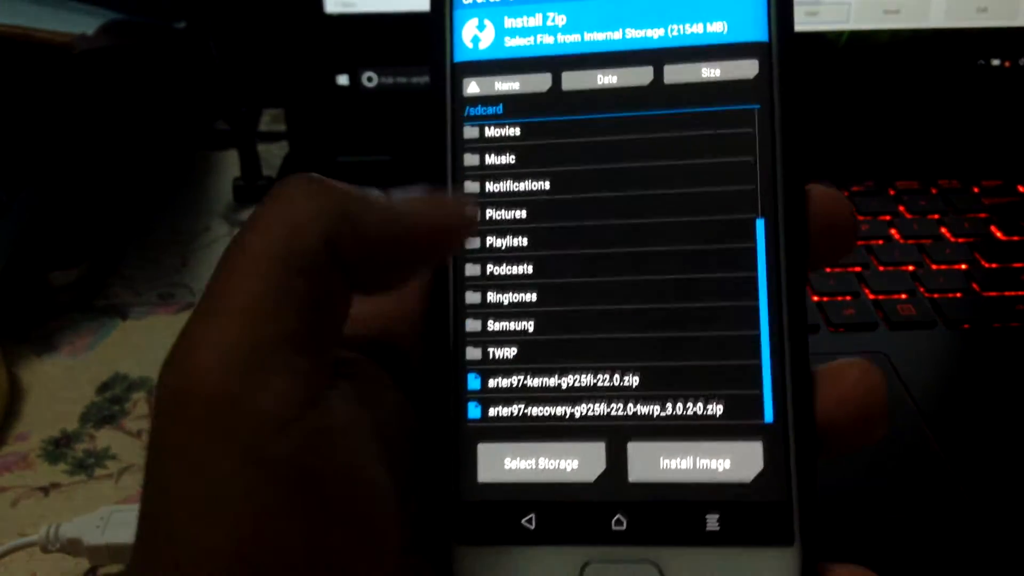
left_click(562, 381)
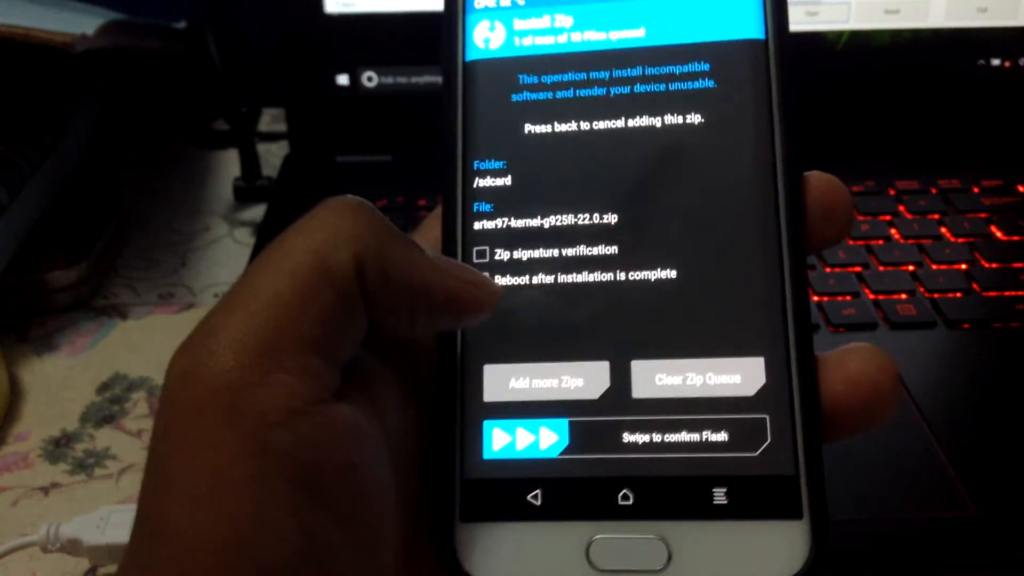
left_click_drag(523, 438, 718, 437)
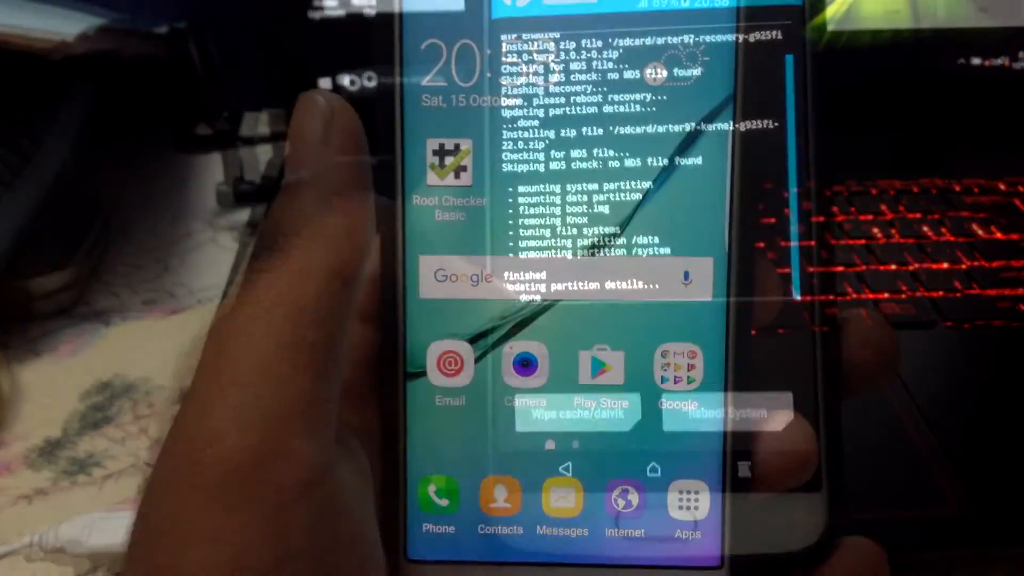
left_click(687, 499)
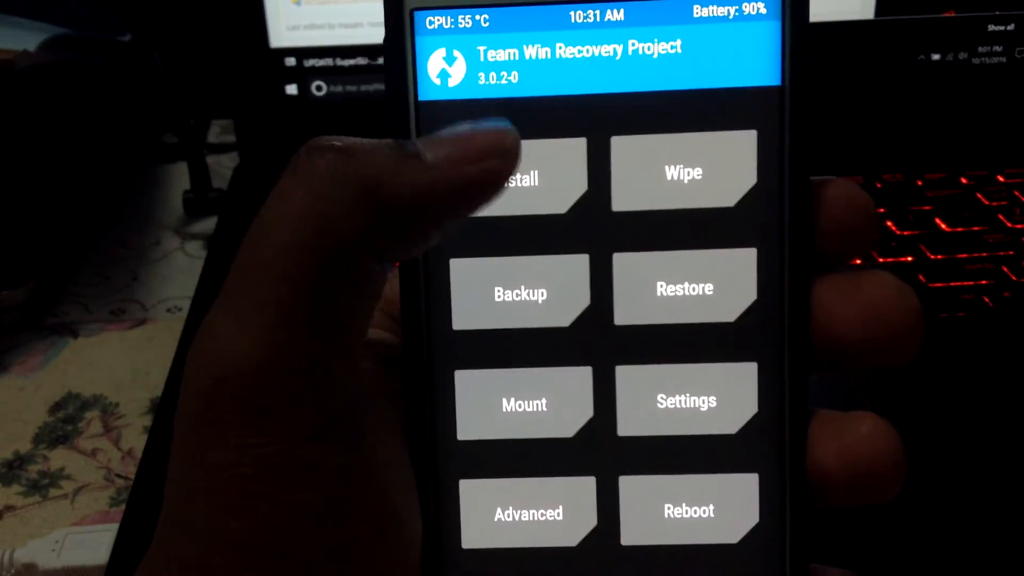
Select UPDATE-SuperSU-v2.76-SYSTEMMODE.zip from internal storage for installation
left_click(517, 178)
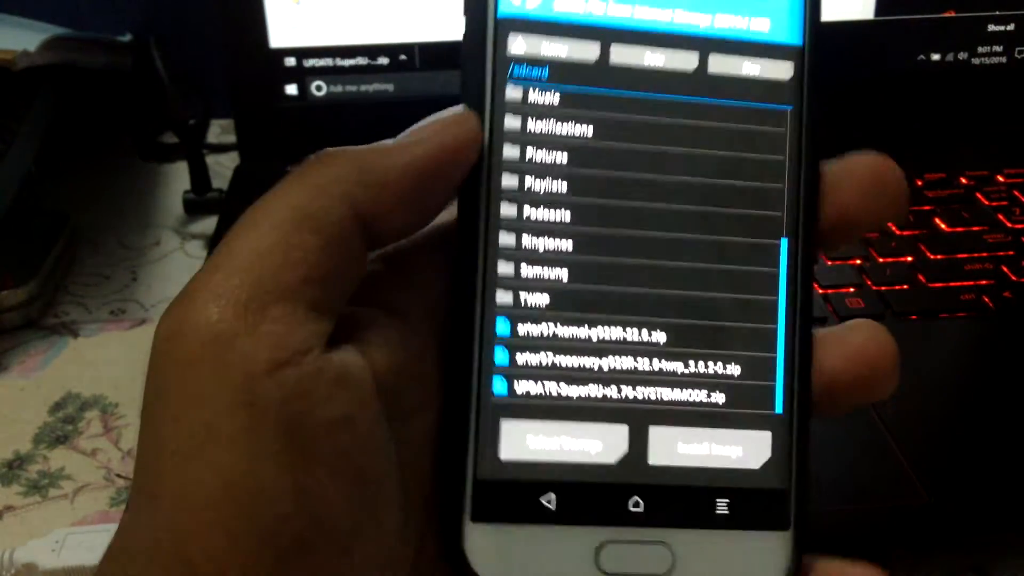
left_click(621, 390)
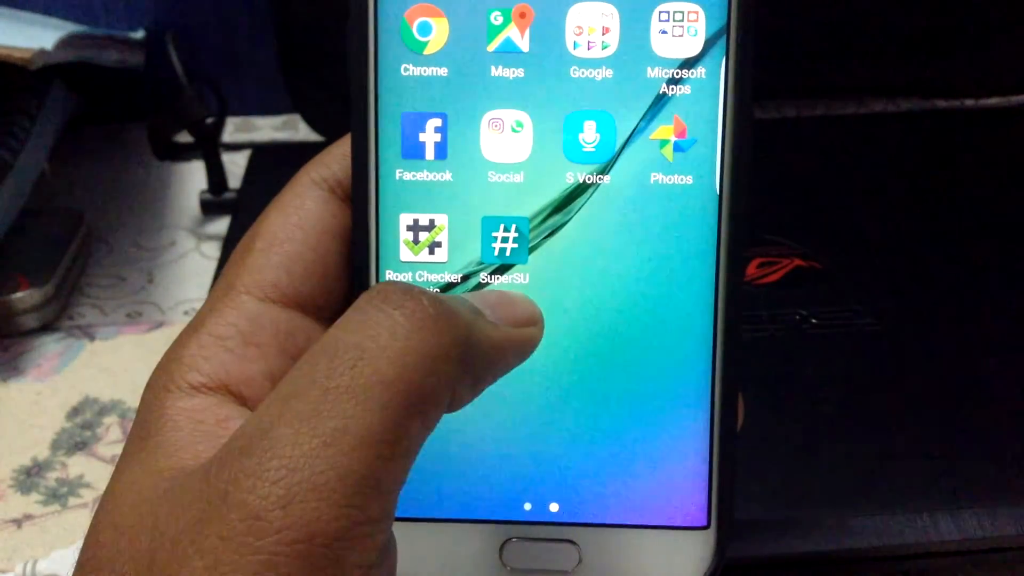
Launch Root Checker Basic and run Verify Root on the phone
left_click(505, 245)
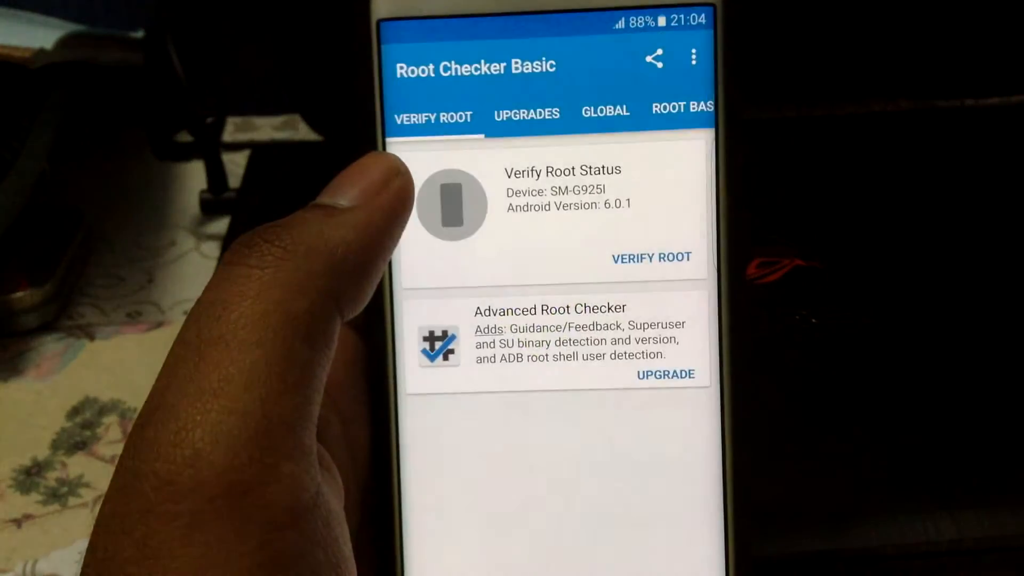
left_click(651, 257)
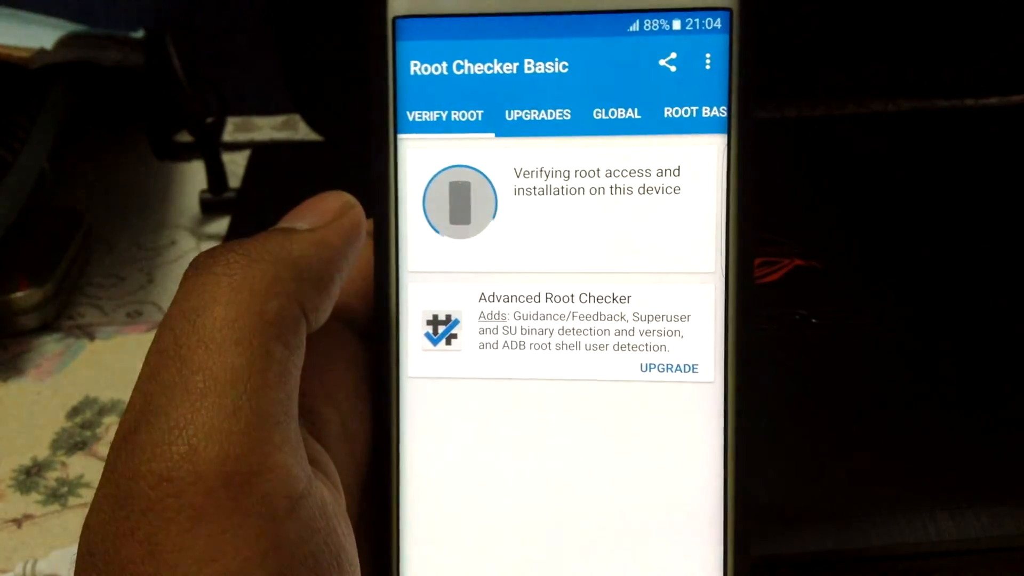